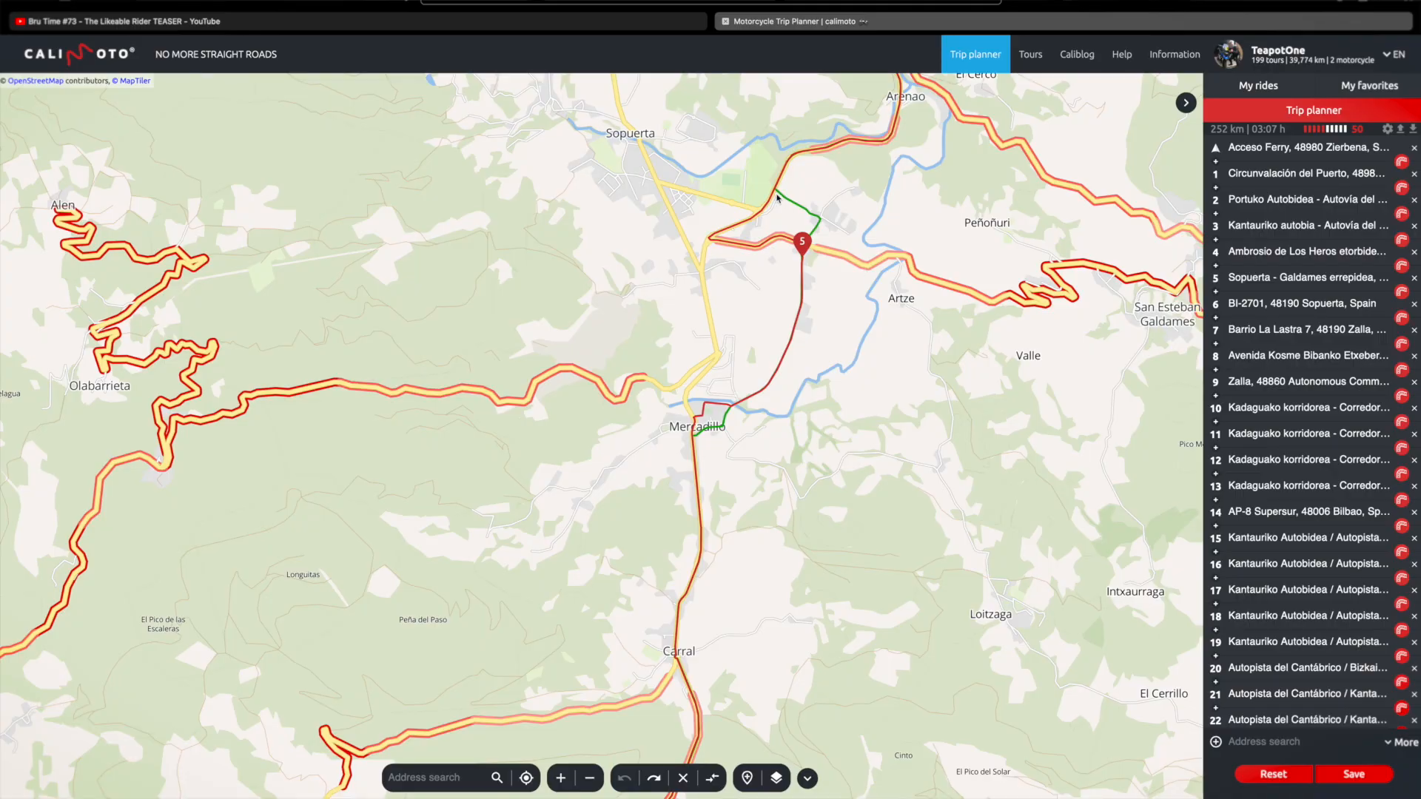
pyautogui.moveTo(888, 278)
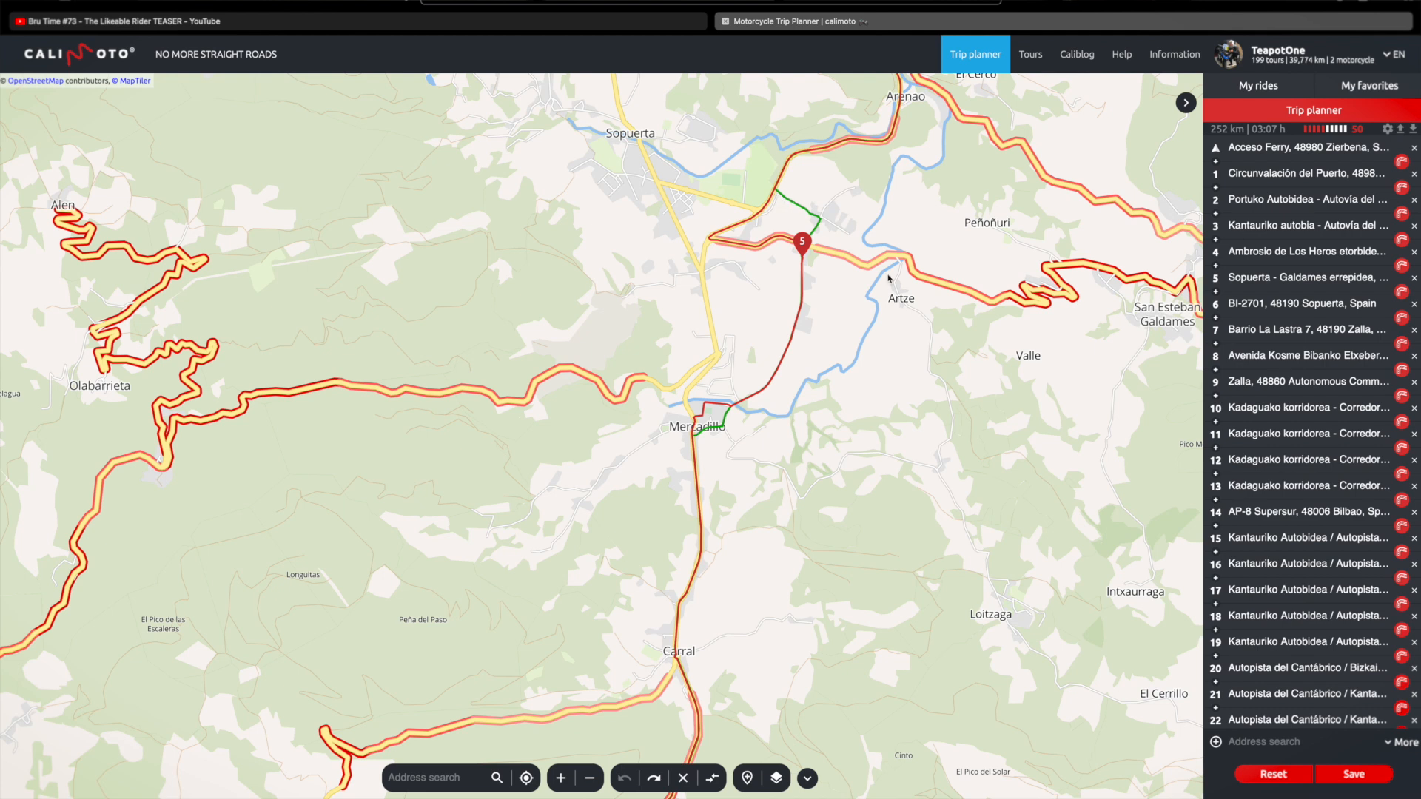
pyautogui.moveTo(832, 242)
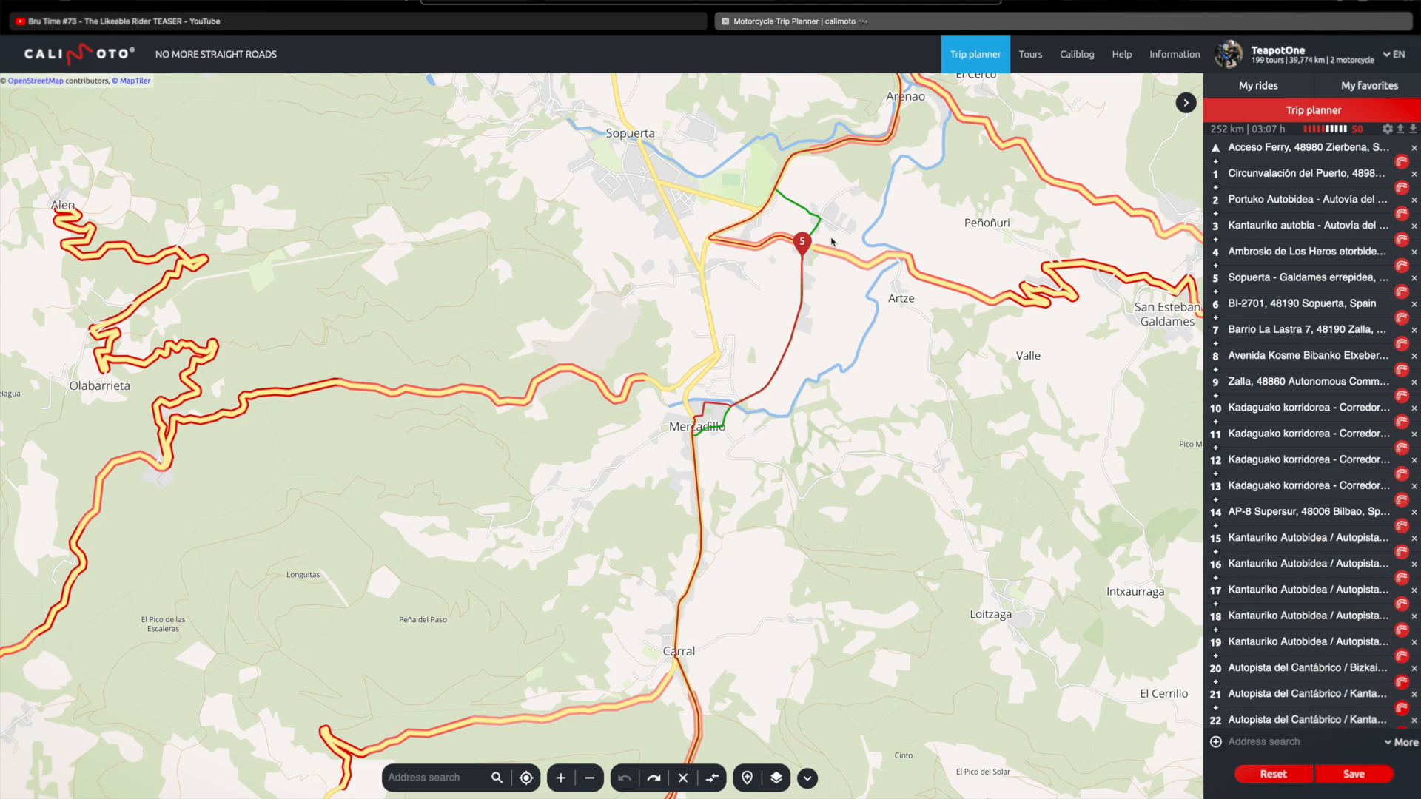
pyautogui.moveTo(730, 254)
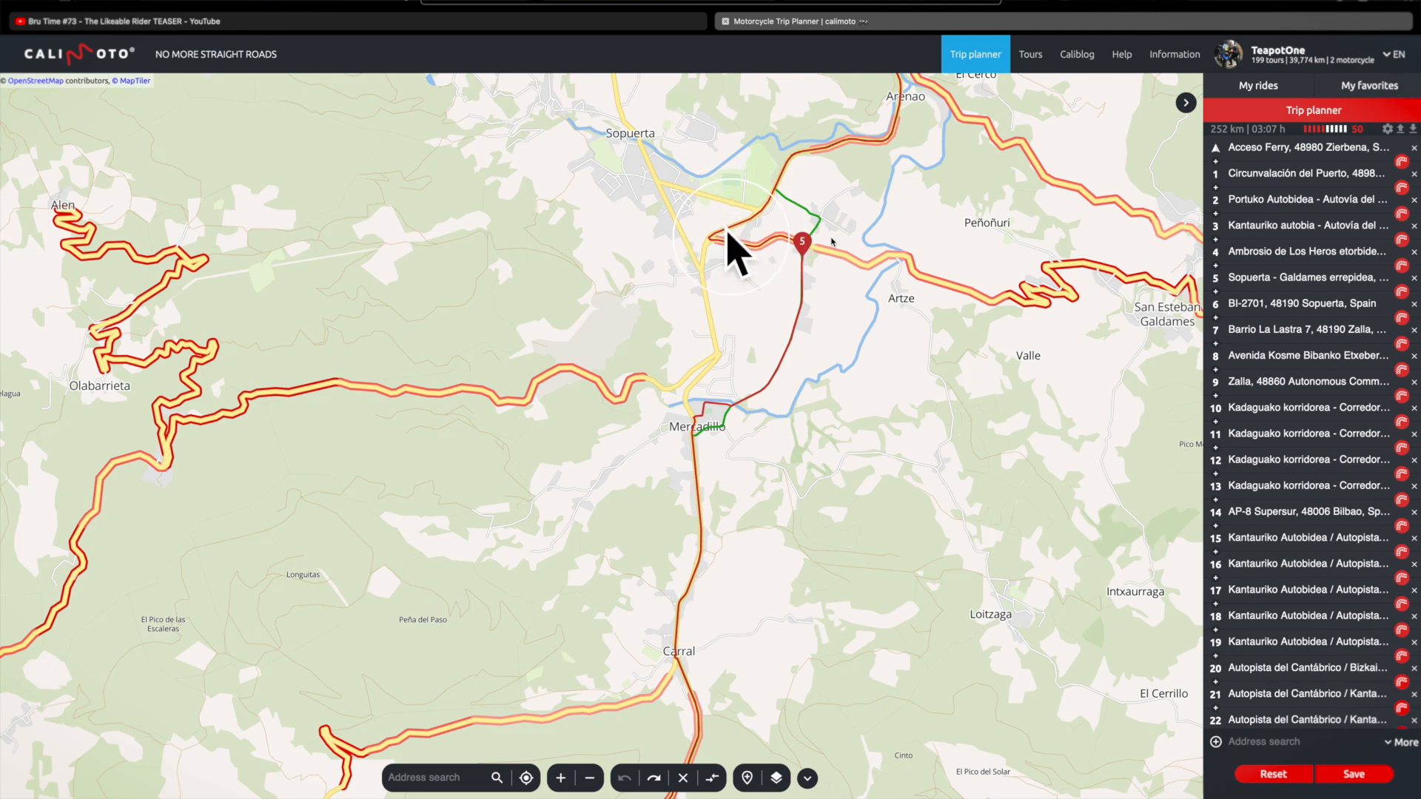